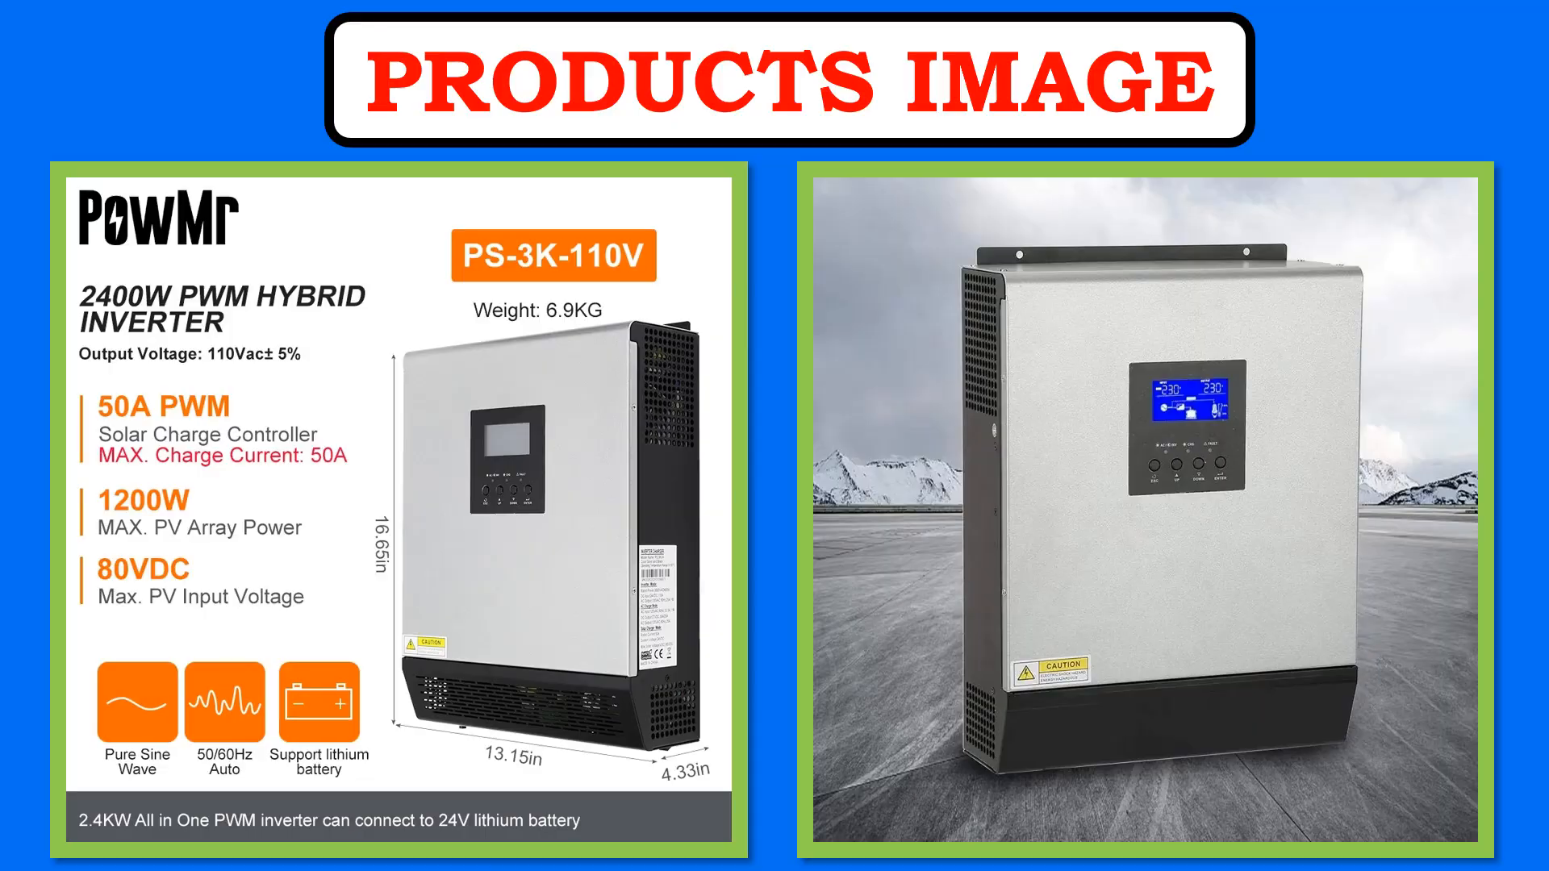
scroll("down", 3)
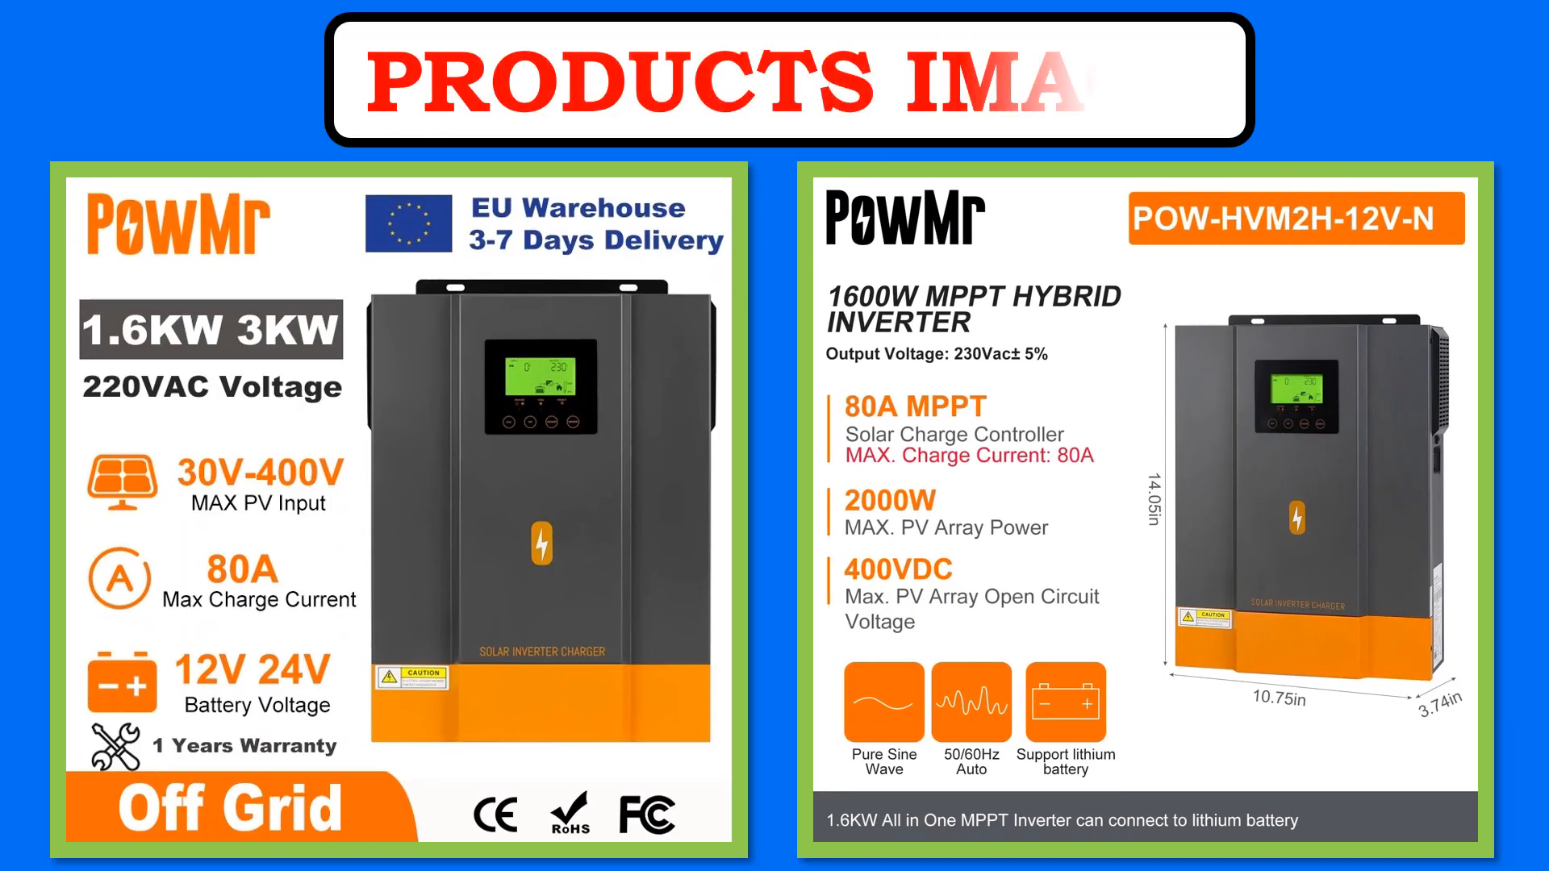
scroll("down", 3)
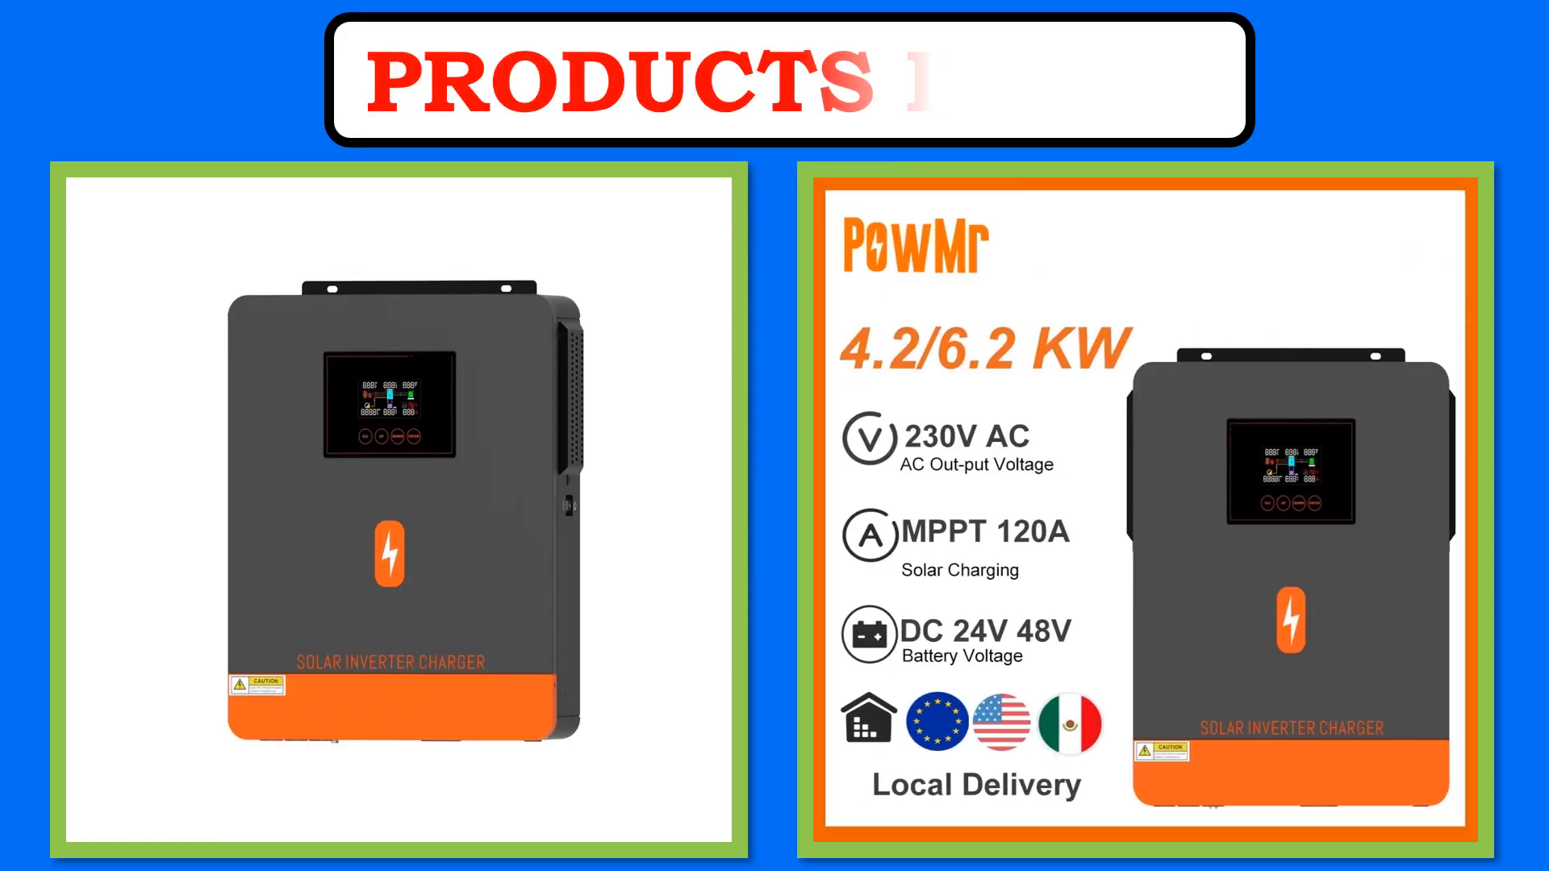
type("MAGE")
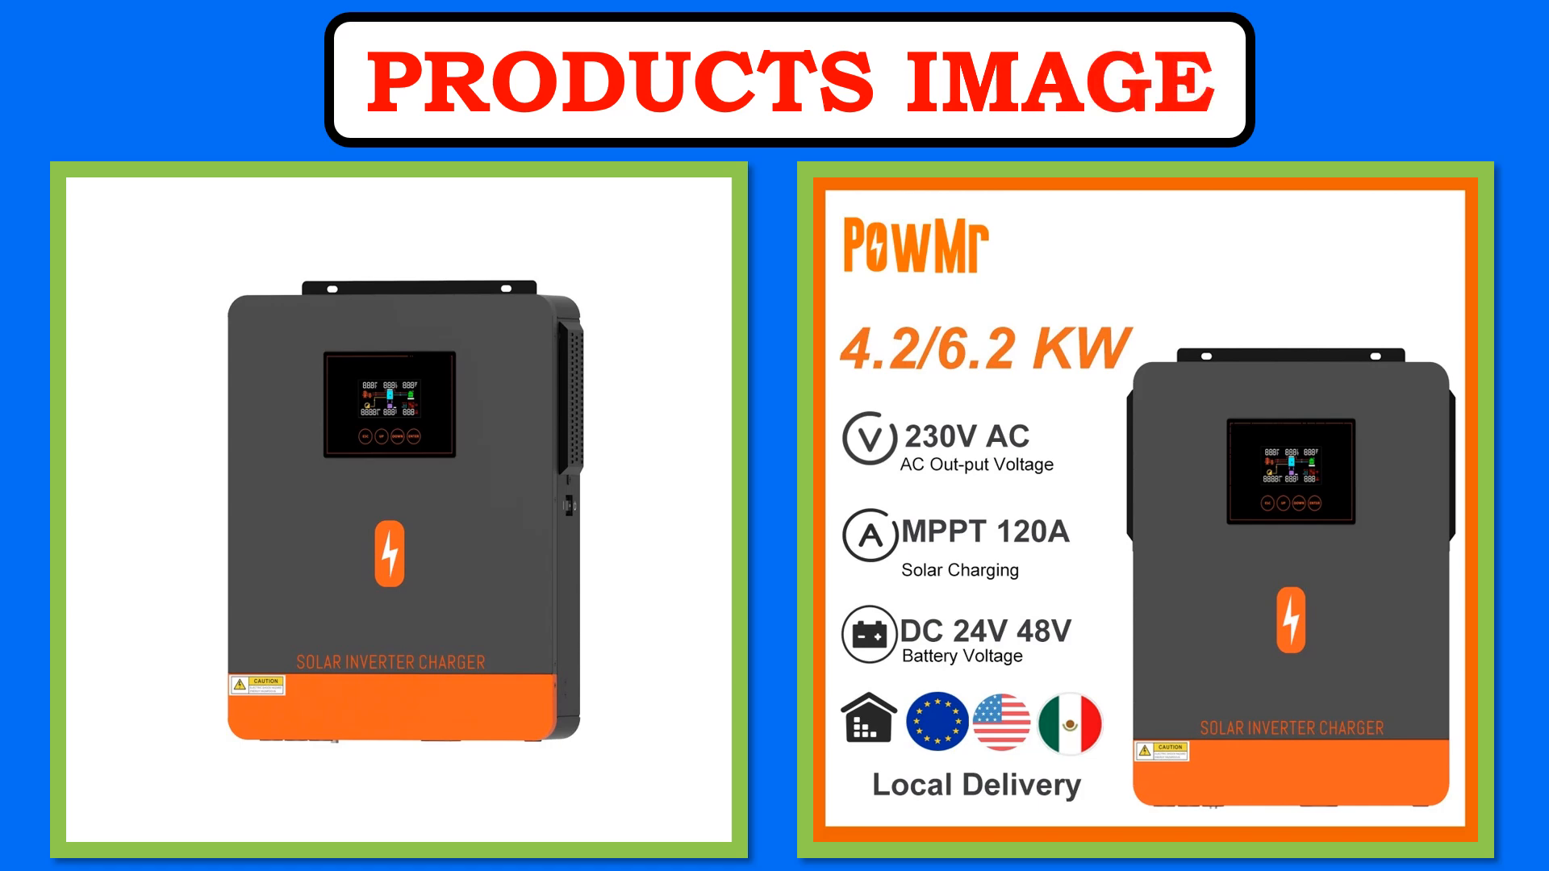